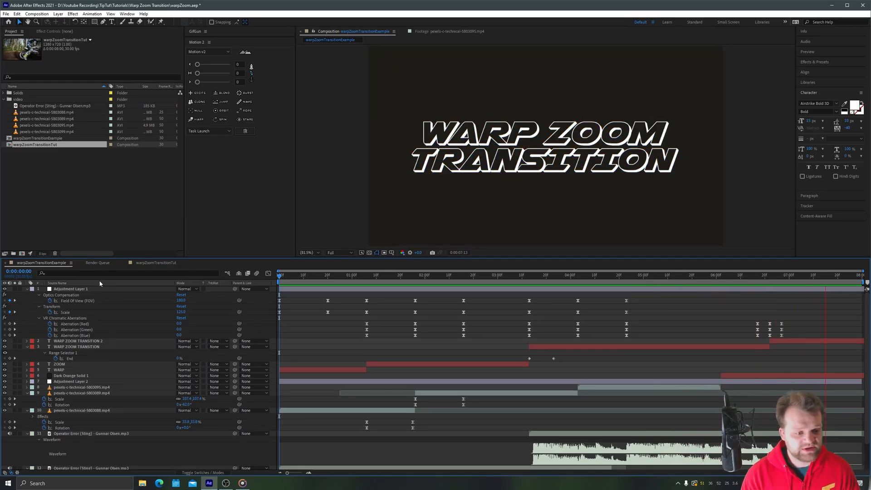
Preview the warpZoomTransitionExample comp and inspect Adjustment Layer 1's distortion effects.
{"action": "key", "text": "space"}
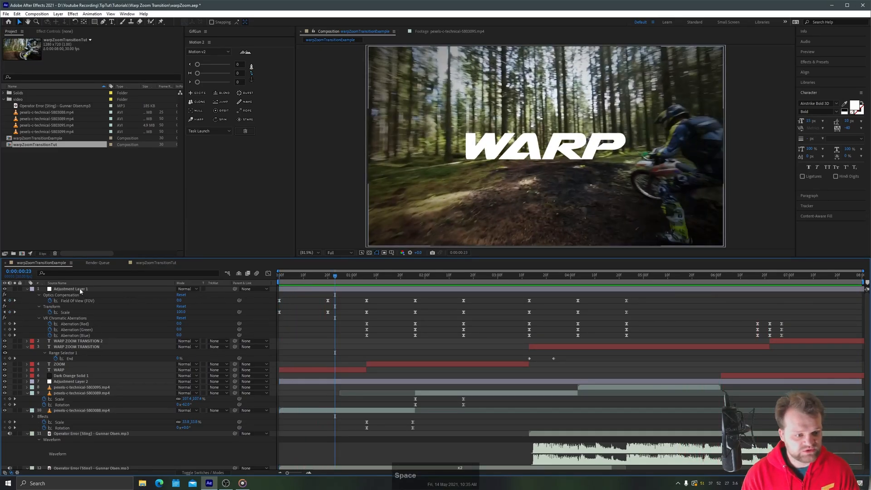
{"action": "left_click", "coordinate": [70, 288]}
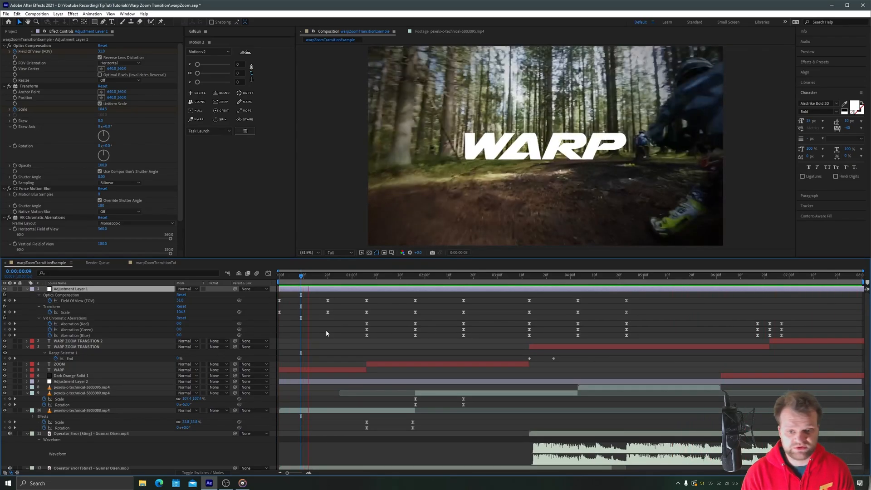
{"action": "key", "text": "space"}
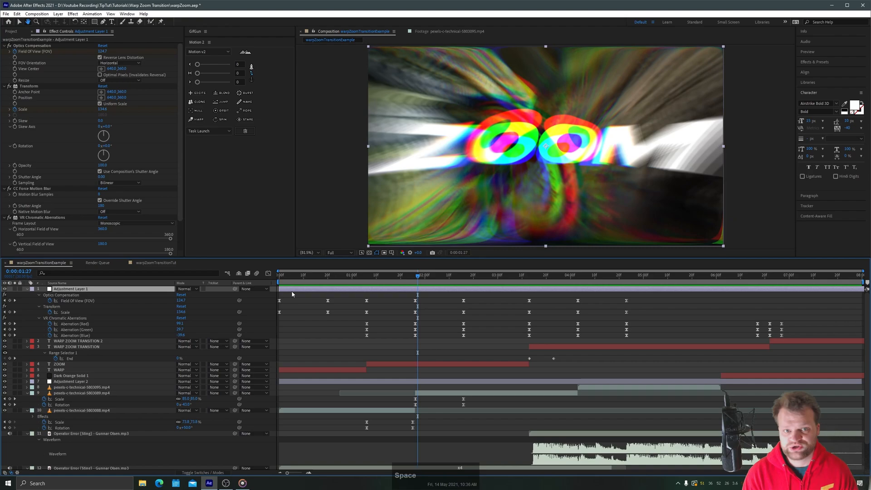
Open warp2ZoomTransitionTut, select colourCorrection, and preview the dirt-bike clips from several points.
{"action": "left_click", "coordinate": [156, 262]}
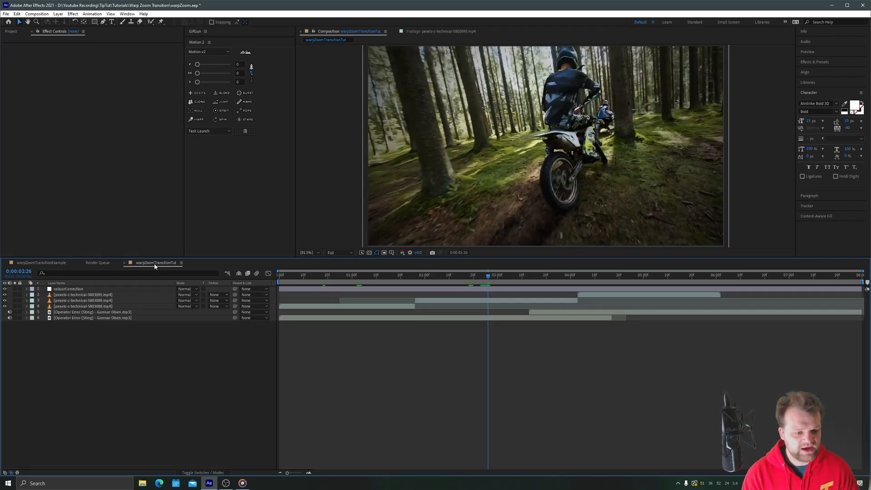
{"action": "mouse_move", "coordinate": [378, 347]}
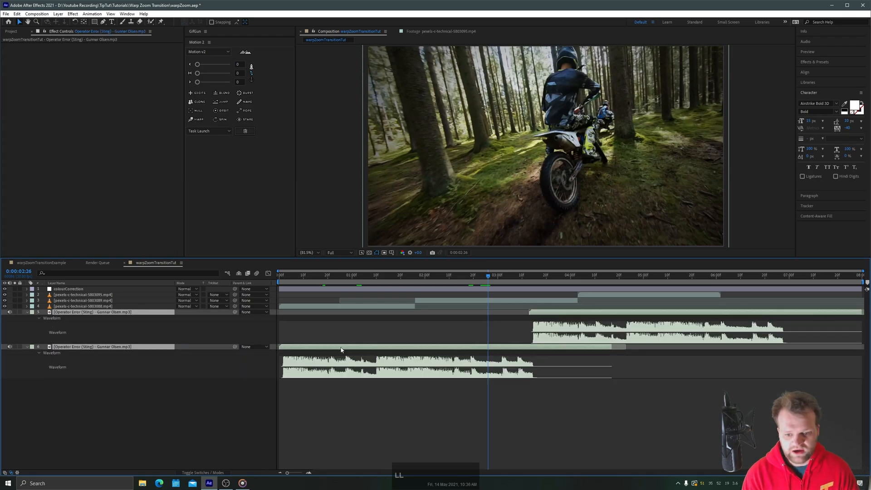
{"action": "left_click", "coordinate": [83, 306]}
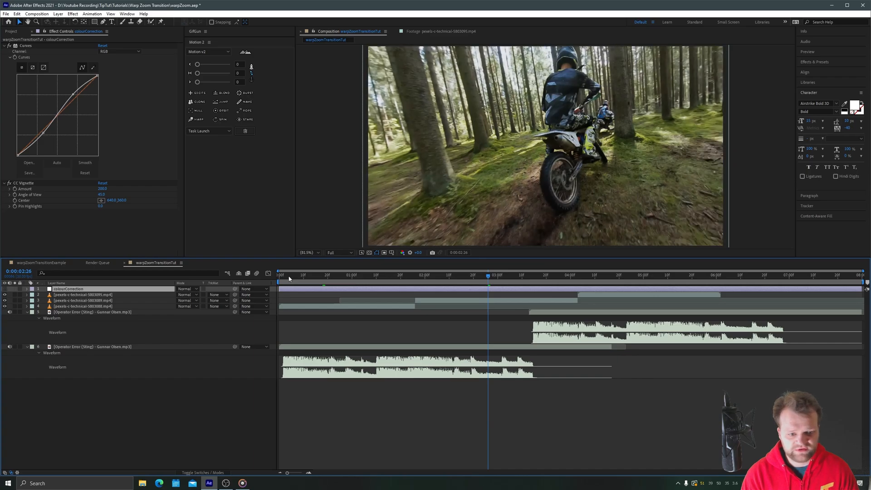
{"action": "key", "text": "space"}
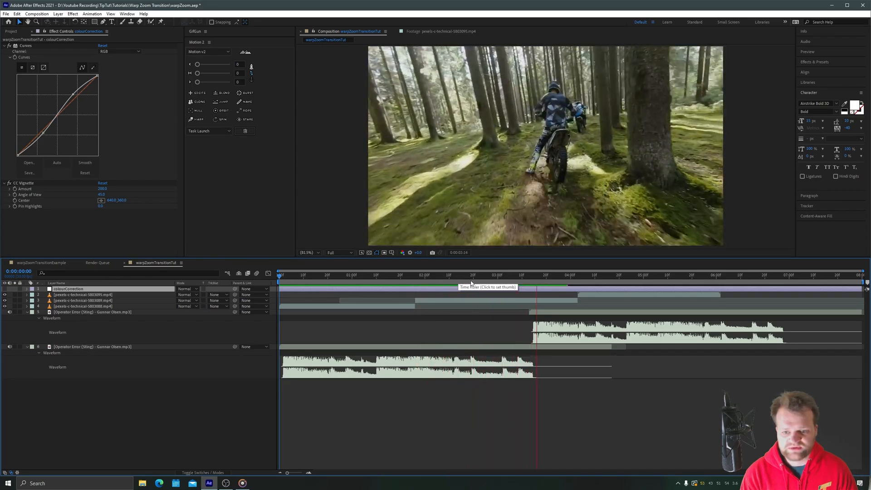
{"action": "left_click", "coordinate": [680, 275]}
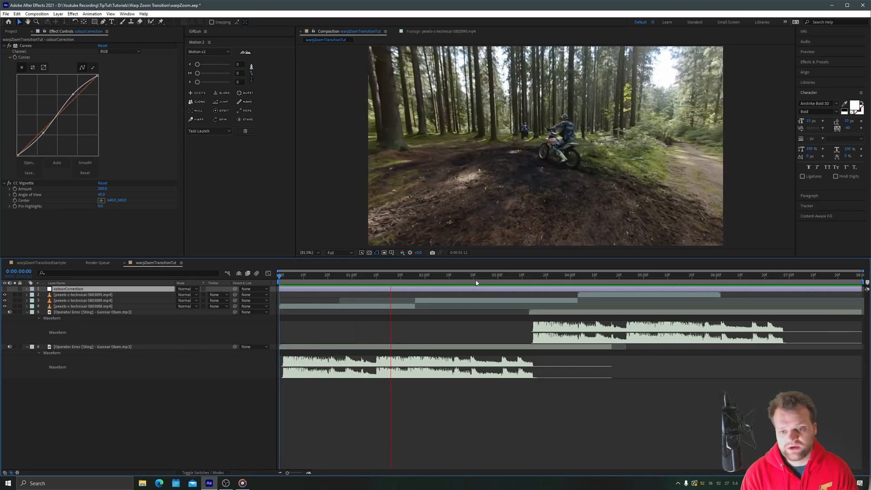
{"action": "left_click", "coordinate": [536, 274]}
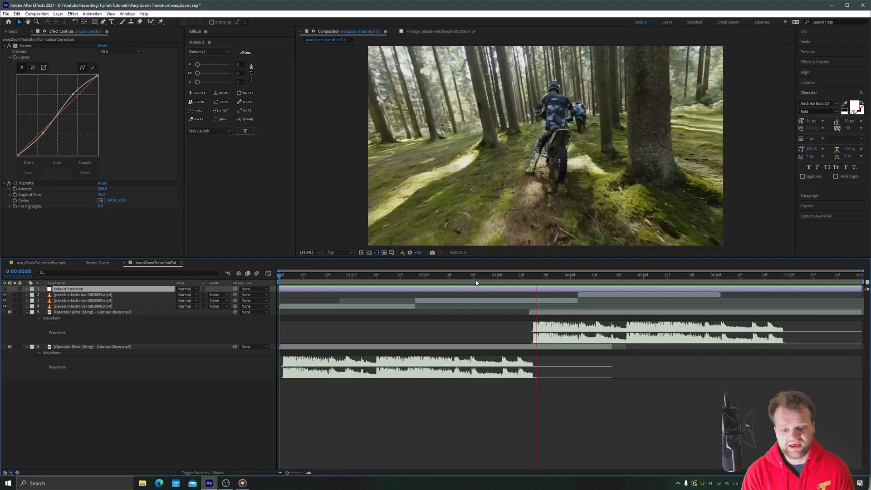
{"action": "key", "text": "space"}
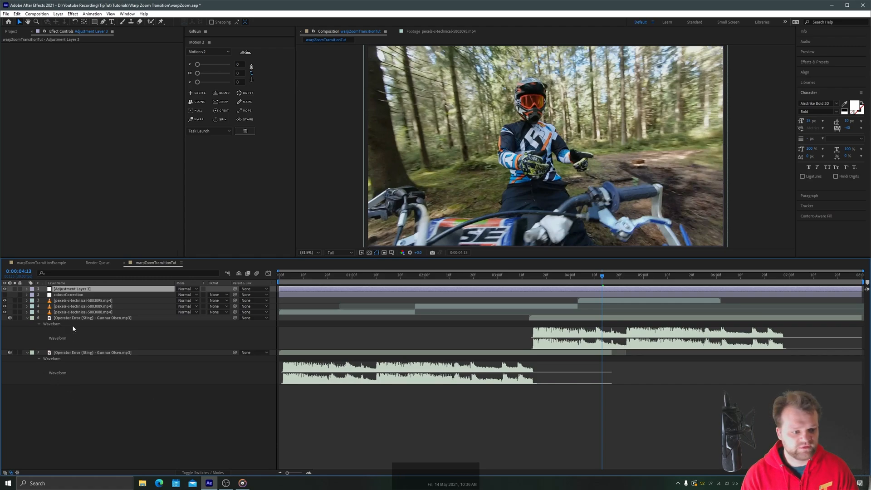
Name the adjustment layer 'warpZoom' and apply Optics Compensation via an 'optics' search.
{"action": "type", "text": "warpZoom"}
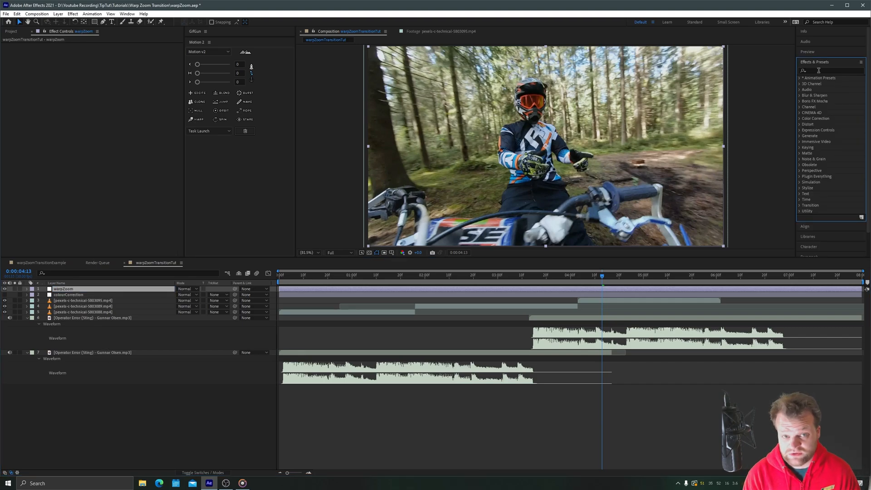
{"action": "left_click", "coordinate": [827, 70]}
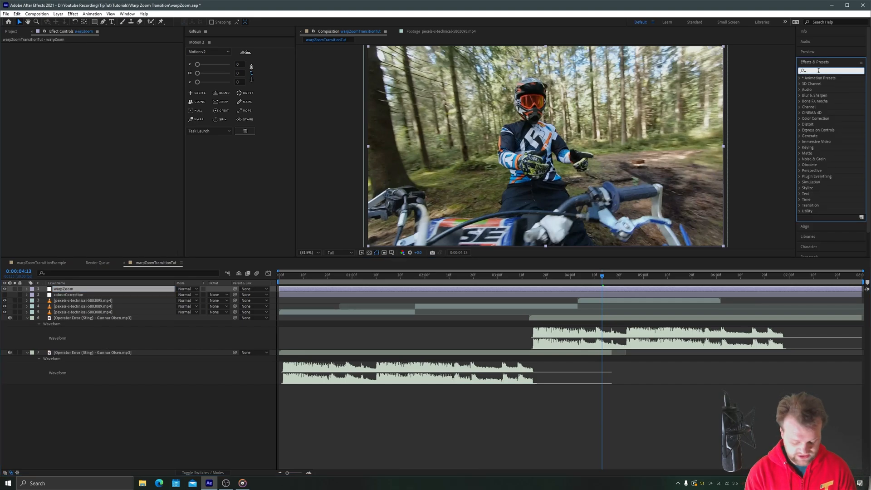
{"action": "type", "text": "optics"}
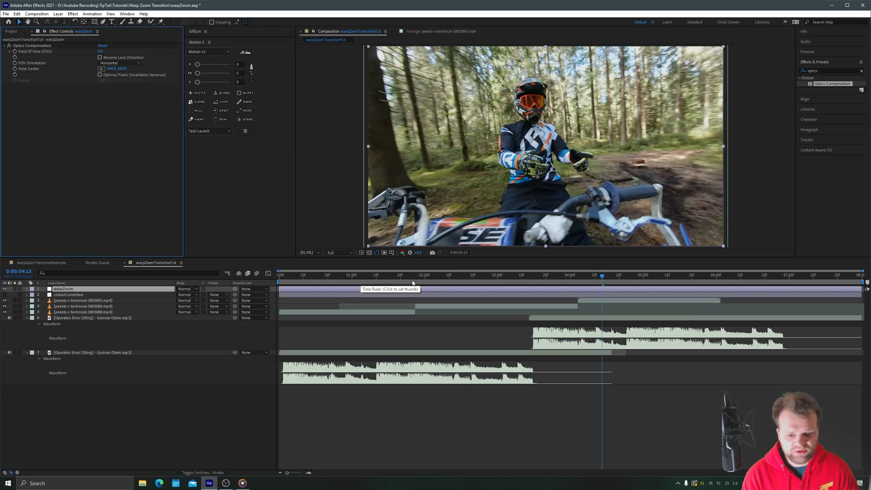
At the frame near the clip cut, enable Reverse Lens Distortion with a raised field of view.
{"action": "left_click", "coordinate": [413, 274]}
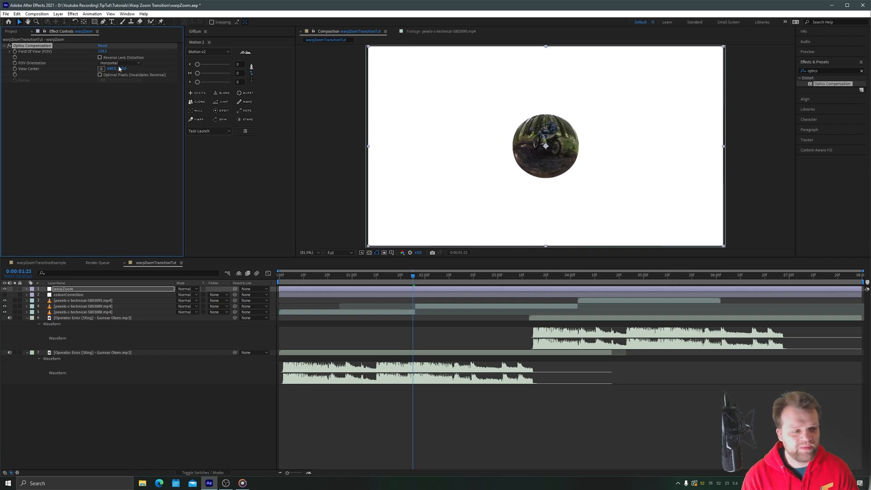
{"action": "left_click", "coordinate": [100, 58]}
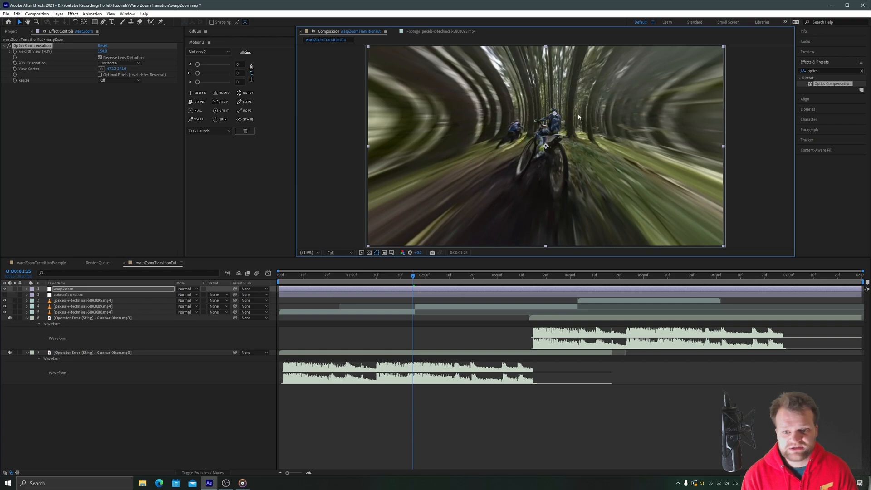
{"action": "mouse_move", "coordinate": [552, 91]}
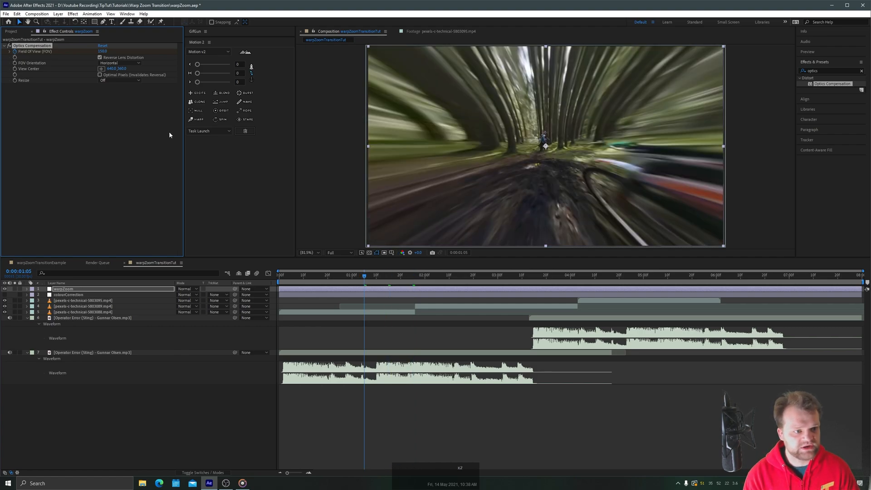
Keyframe Field Of View from 0 to peak and back to 0, previewing at Third resolution.
{"action": "left_click", "coordinate": [103, 51]}
{"action": "type", "text": "0"}
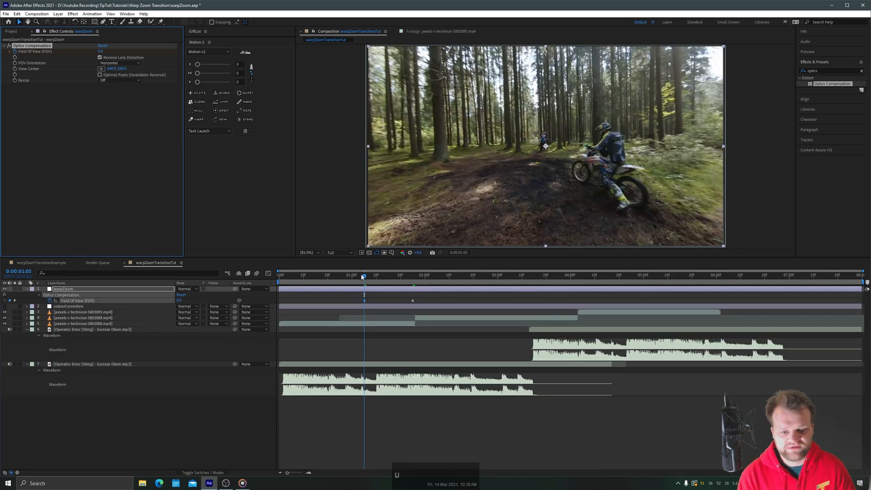
{"action": "left_click", "coordinate": [337, 252]}
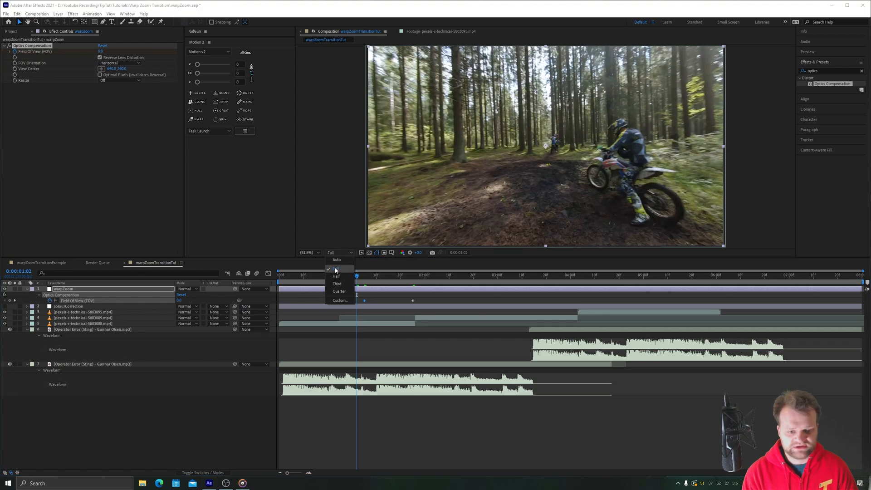
{"action": "left_click", "coordinate": [336, 284]}
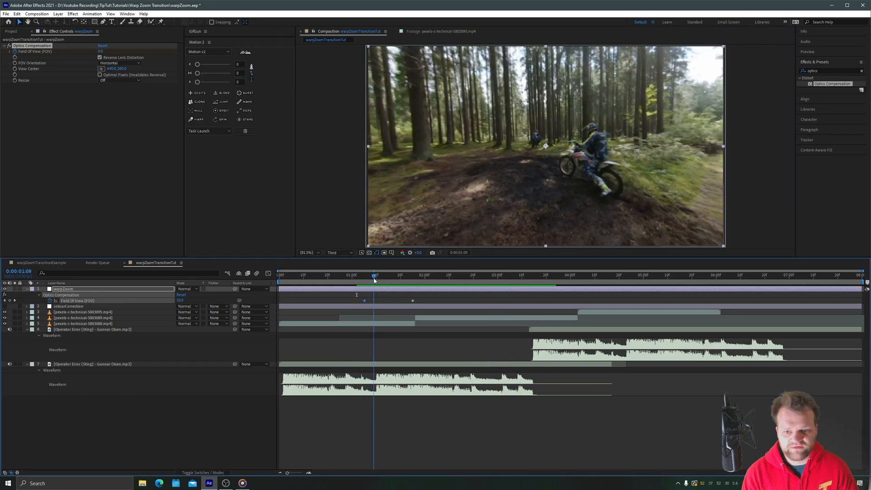
{"action": "left_click_drag", "start_coordinate": [374, 275], "coordinate": [413, 274]}
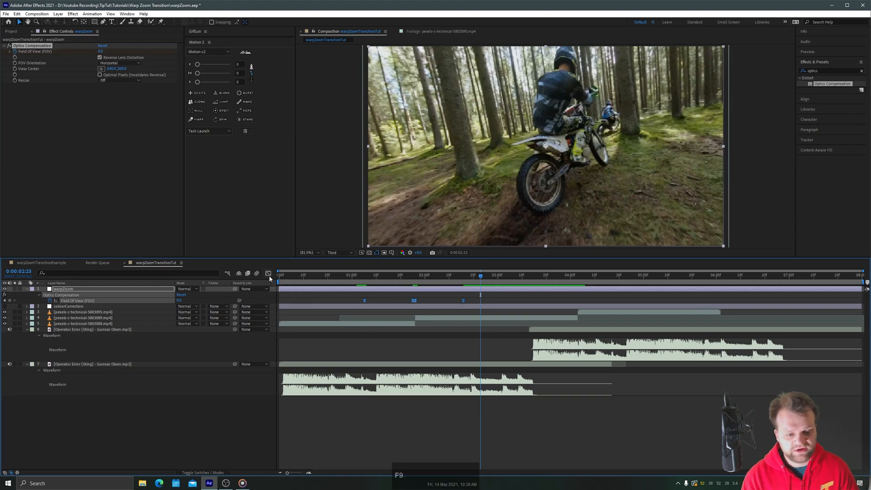
In the Graph Editor, drag the Field Of View influence handles into a sharp speed spike.
{"action": "left_click", "coordinate": [268, 273]}
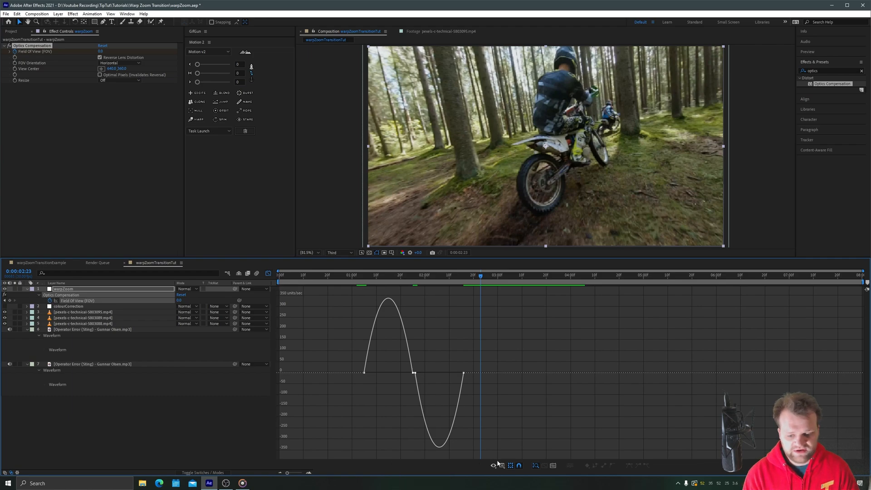
{"action": "left_click", "coordinate": [491, 465]}
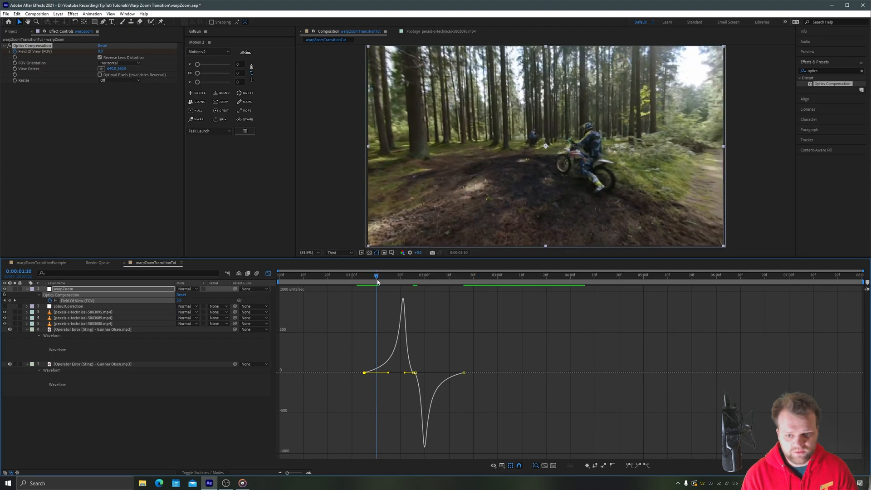
{"action": "left_click_drag", "start_coordinate": [377, 275], "coordinate": [398, 275]}
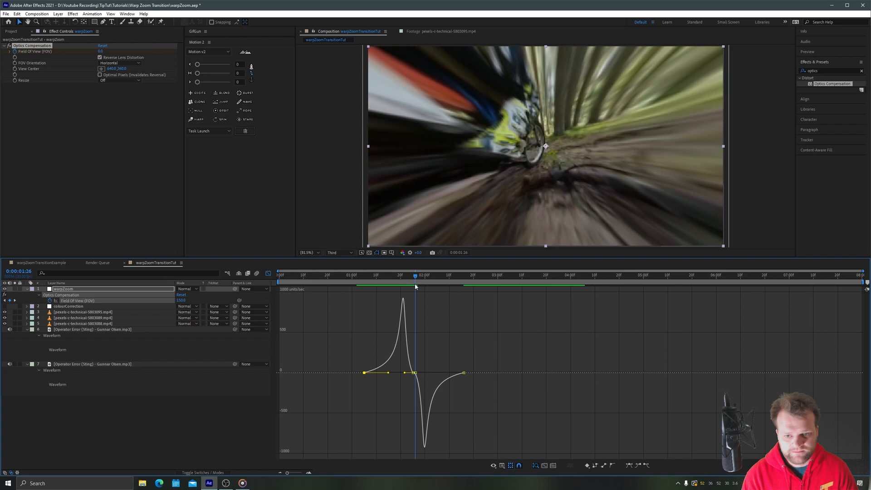
{"action": "left_click", "coordinate": [444, 275]}
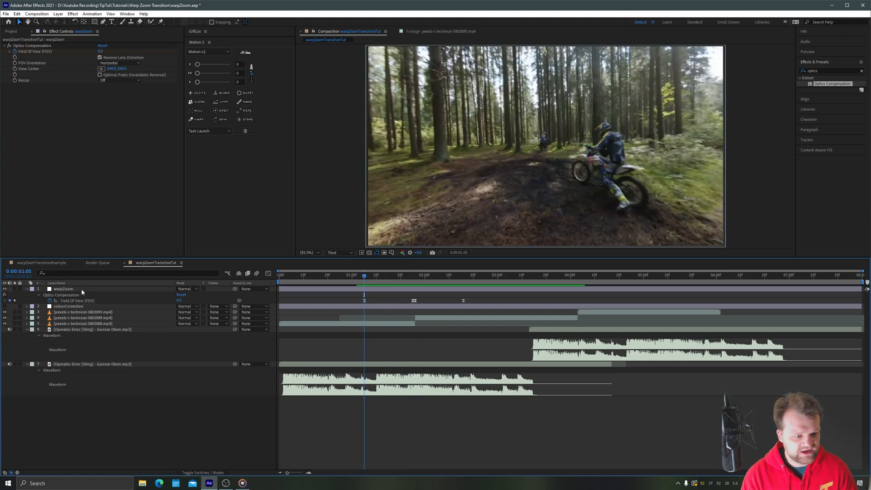
Apply the Transform effect to warpZoom via a 'transform' search.
{"action": "left_click", "coordinate": [63, 288]}
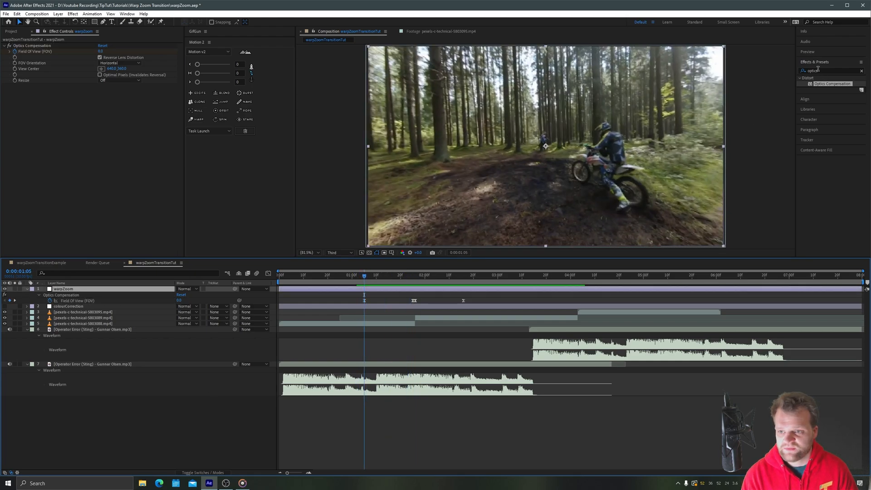
{"action": "type", "text": "transfor"}
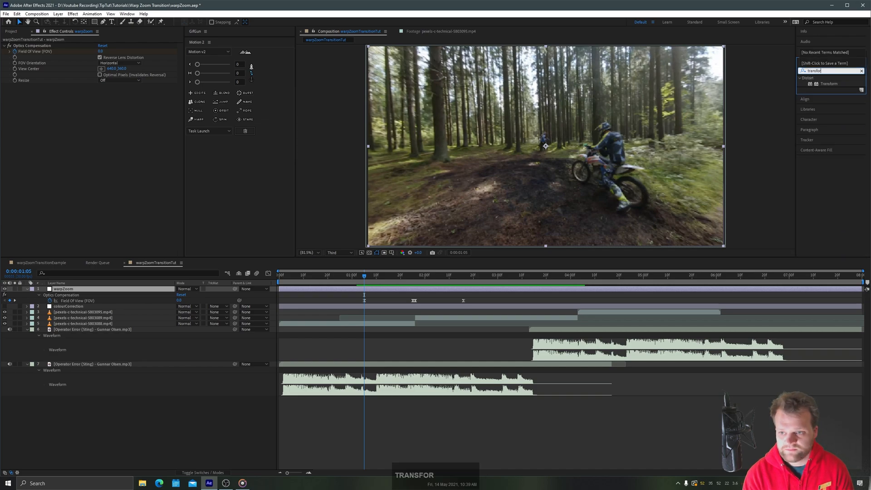
{"action": "double_click", "coordinate": [68, 307]}
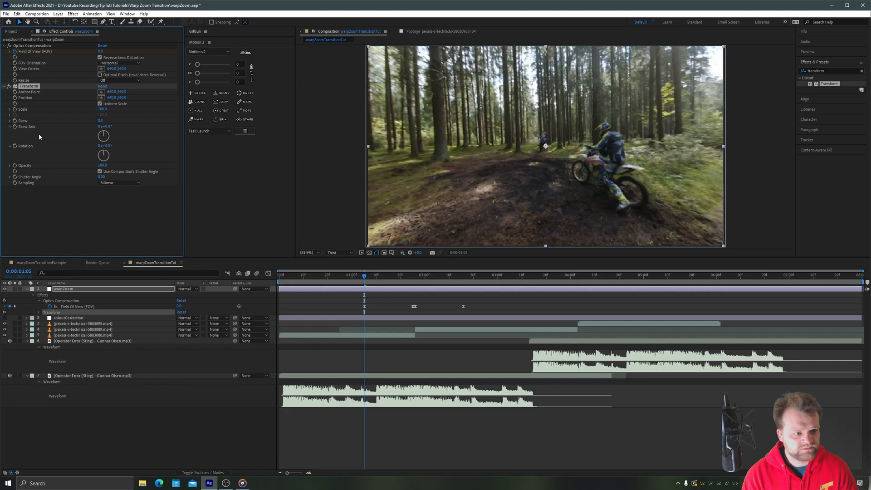
{"action": "mouse_move", "coordinate": [425, 279]}
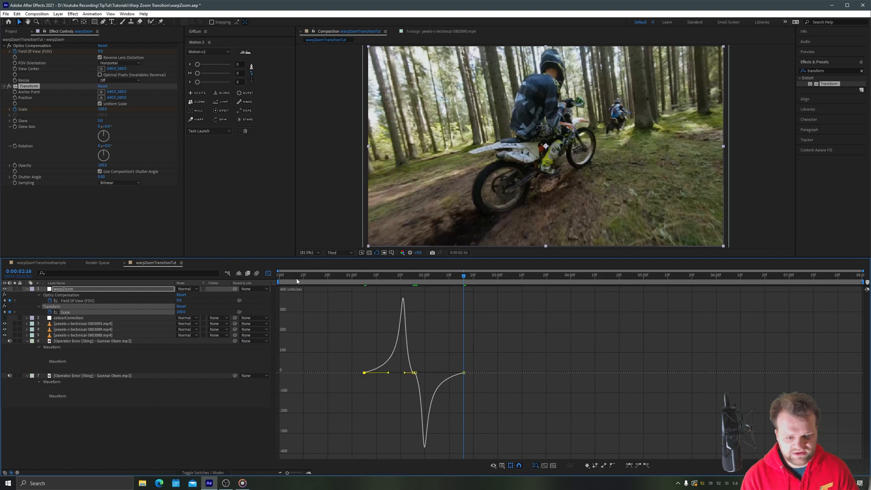
{"action": "key", "text": "space"}
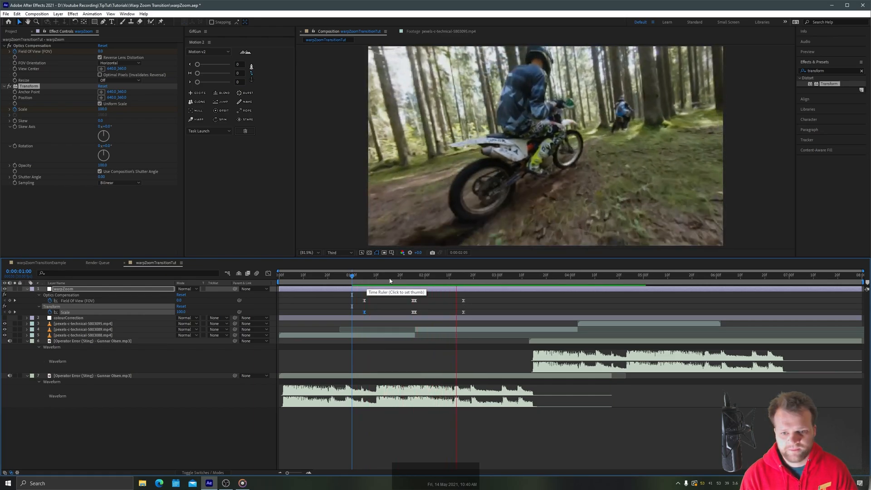
{"action": "left_click", "coordinate": [339, 252]}
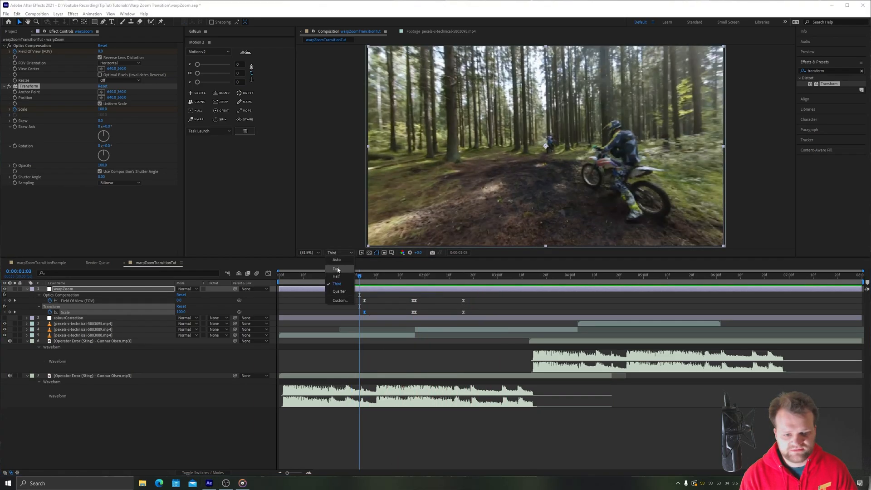
{"action": "left_click", "coordinate": [336, 268]}
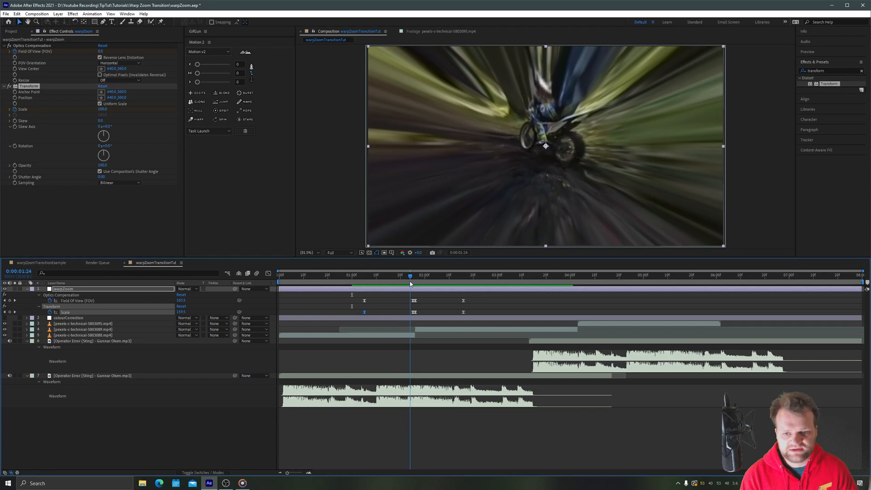
{"action": "left_click_drag", "start_coordinate": [410, 274], "coordinate": [435, 275]}
{"action": "type", "text": "vr c"}
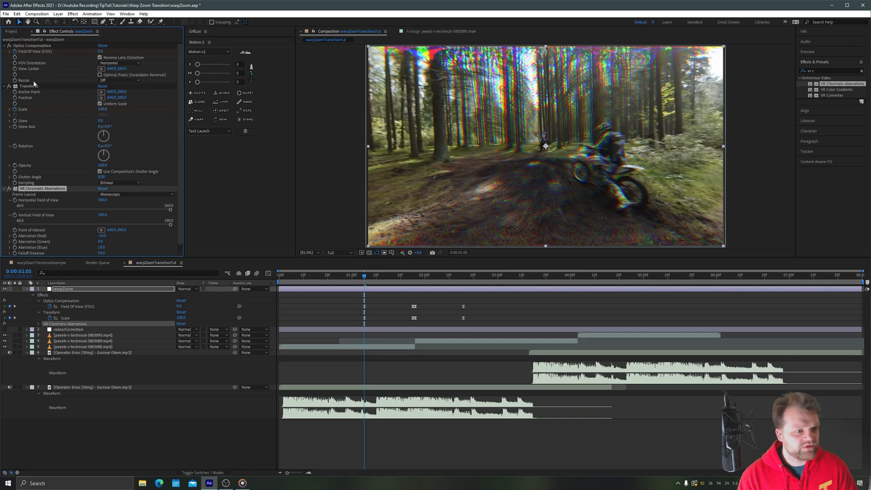
Collapse Optics Compensation and Transform, then move to the last zoom keyframe.
{"action": "left_click", "coordinate": [4, 45]}
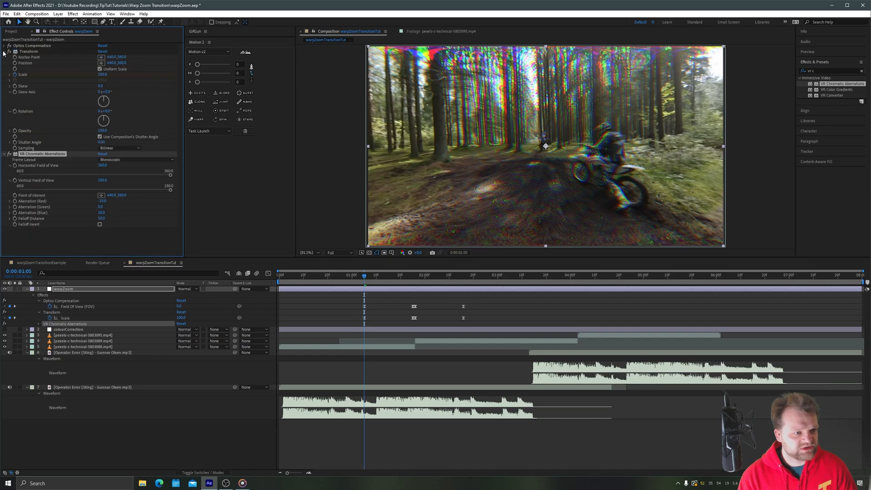
{"action": "left_click", "coordinate": [4, 51]}
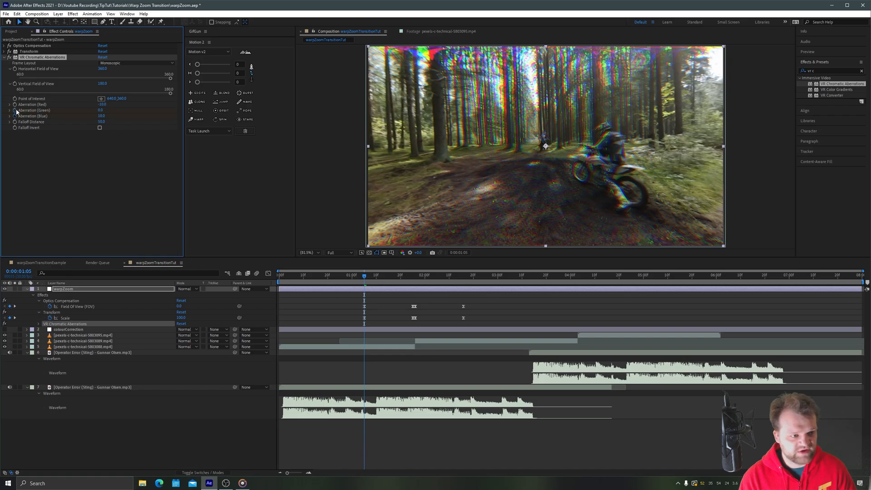
{"action": "mouse_move", "coordinate": [463, 280]}
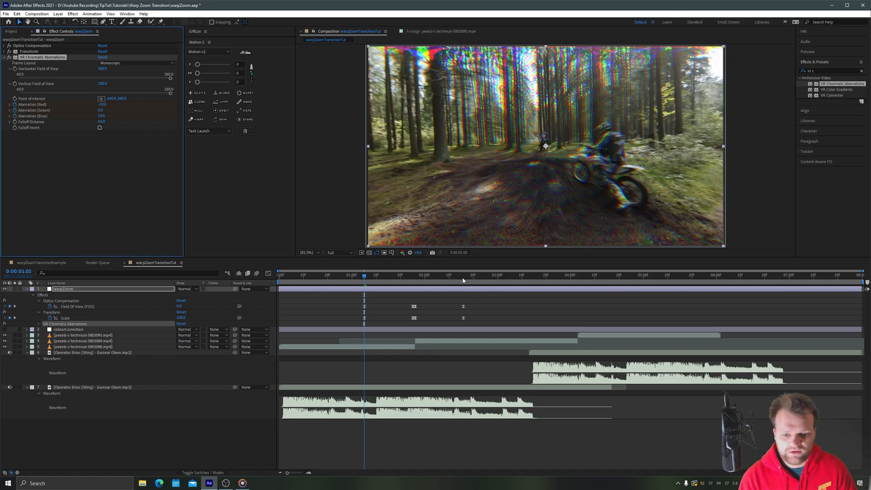
{"action": "left_click", "coordinate": [463, 274]}
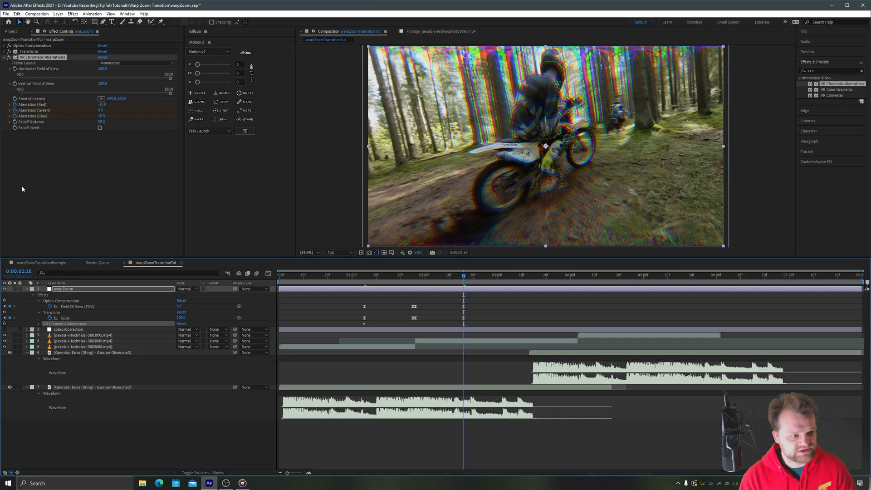
Keyframe Aberration Red, Green and Blue, adjusting the colour split at the midpoint.
{"action": "left_click", "coordinate": [38, 329]}
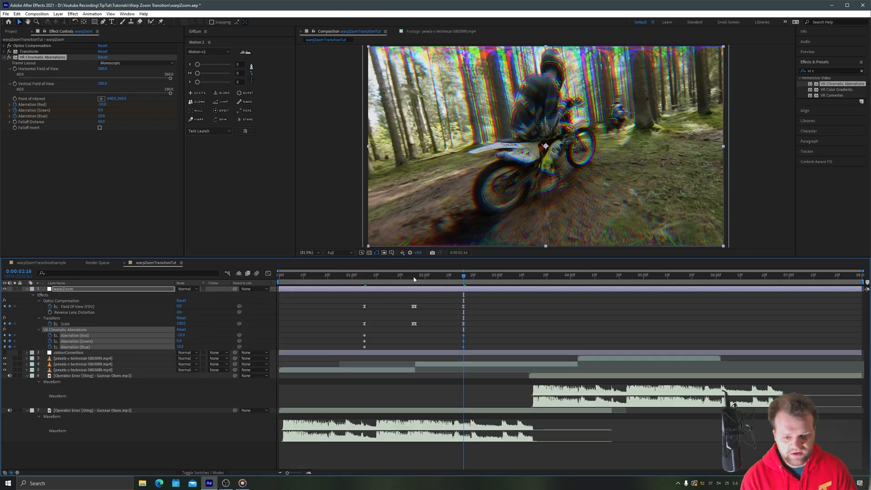
{"action": "left_click", "coordinate": [415, 274]}
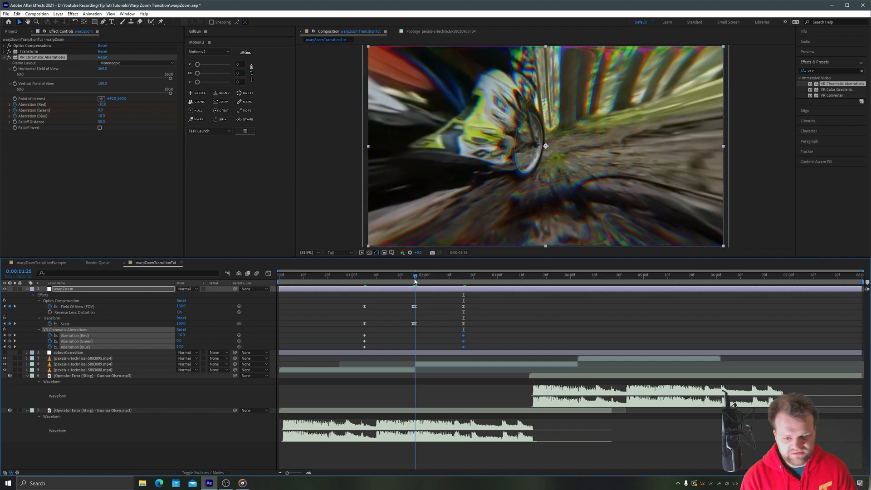
{"action": "left_click", "coordinate": [412, 274]}
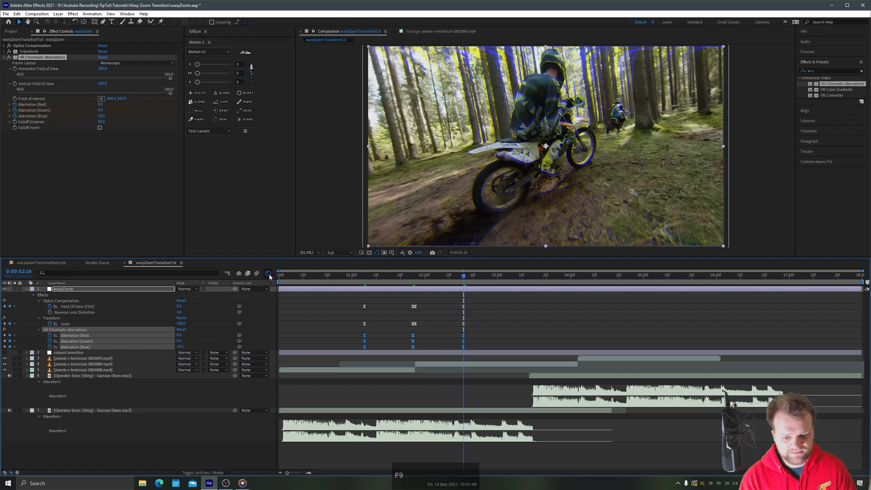
In the Graph Editor, steepen the aberration influence handles toward the midpoint spike.
{"action": "left_click", "coordinate": [268, 272]}
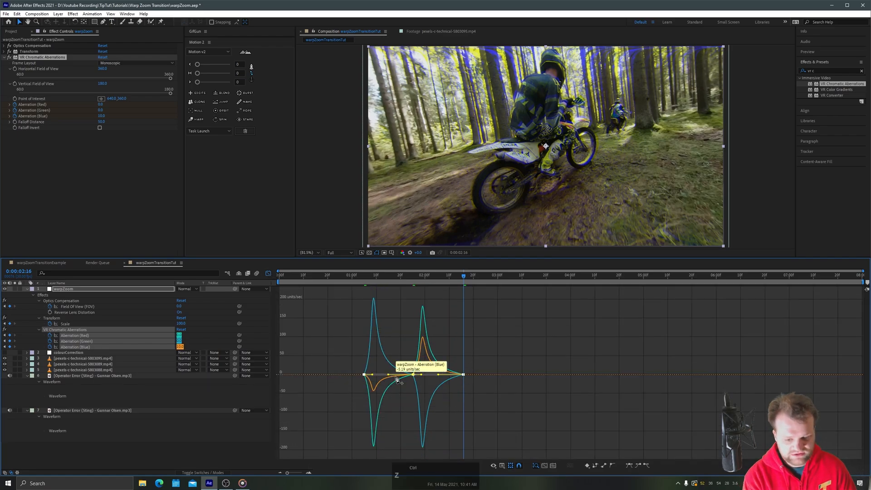
{"action": "left_click_drag", "start_coordinate": [398, 382], "coordinate": [441, 376]}
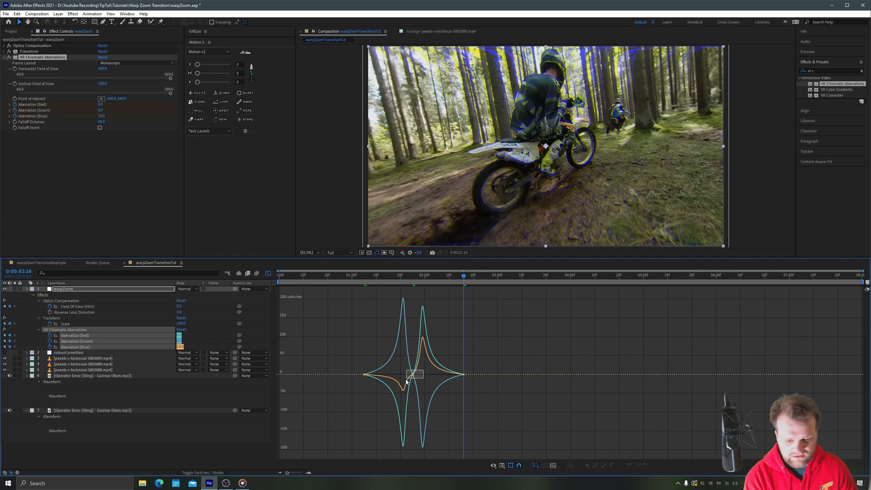
{"action": "left_click_drag", "start_coordinate": [413, 375], "coordinate": [414, 373]}
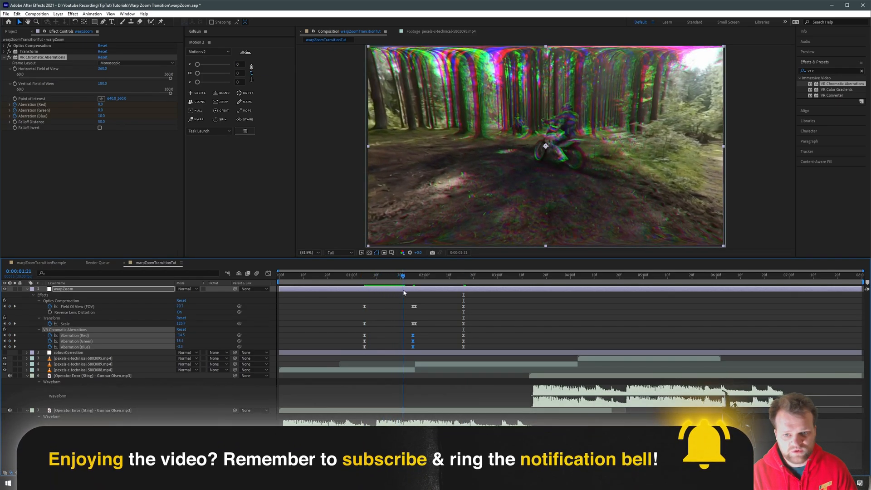
{"action": "left_click", "coordinate": [415, 275]}
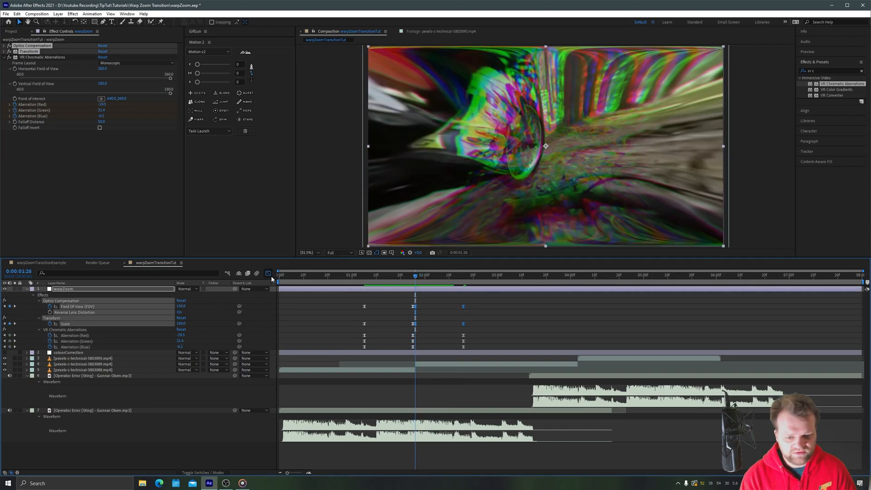
{"action": "left_click", "coordinate": [268, 273]}
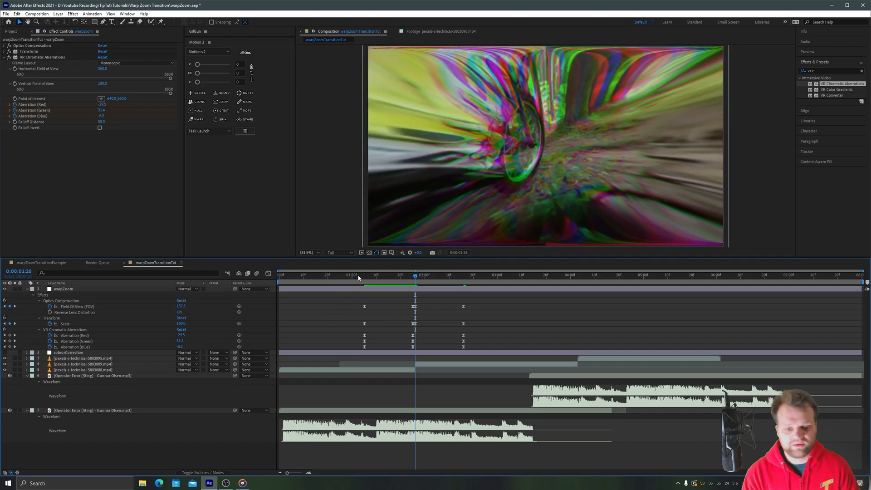
{"action": "left_click", "coordinate": [363, 274]}
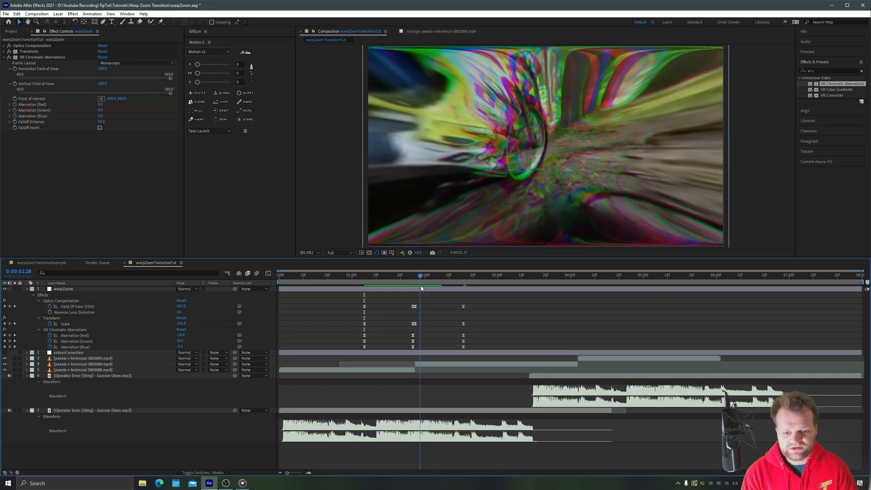
{"action": "left_click_drag", "start_coordinate": [420, 276], "coordinate": [415, 276]}
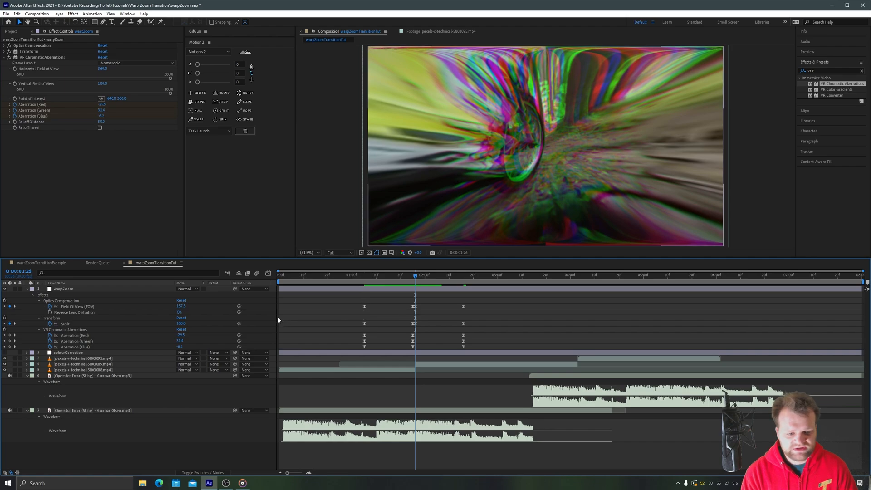
{"action": "left_click", "coordinate": [65, 324]}
{"action": "type", "text": "motion"}
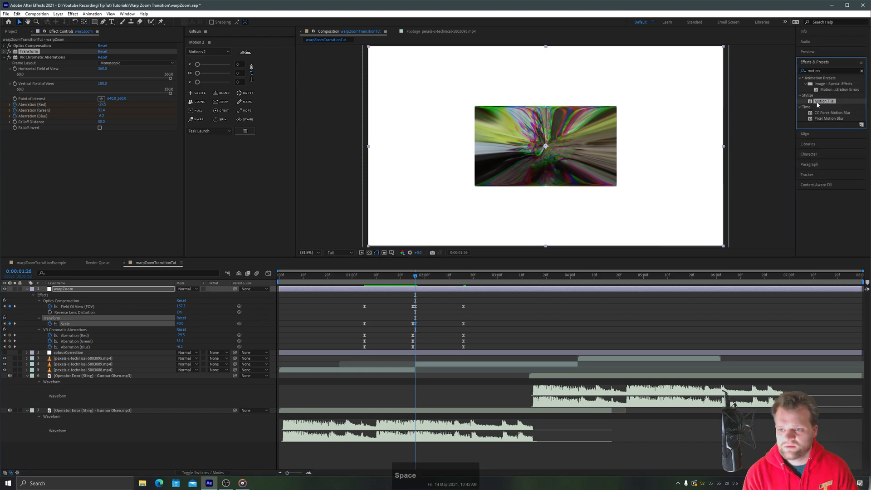
Apply Motion Tile to warpZoom with Mirror Edges on, then return before the transition.
{"action": "double_click", "coordinate": [824, 101]}
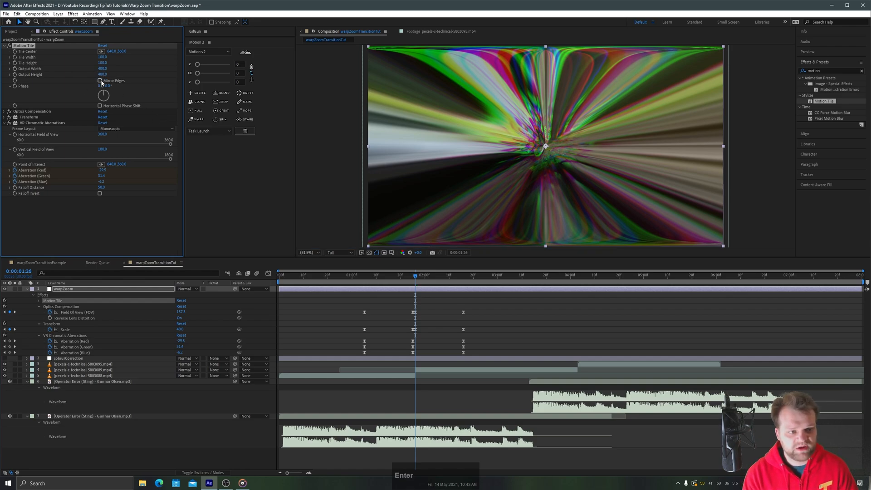
{"action": "left_click", "coordinate": [100, 81]}
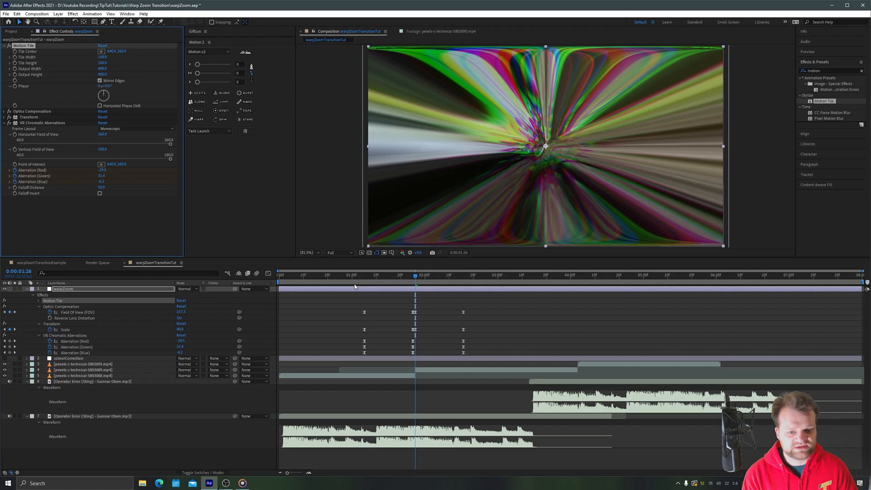
{"action": "left_click", "coordinate": [437, 275]}
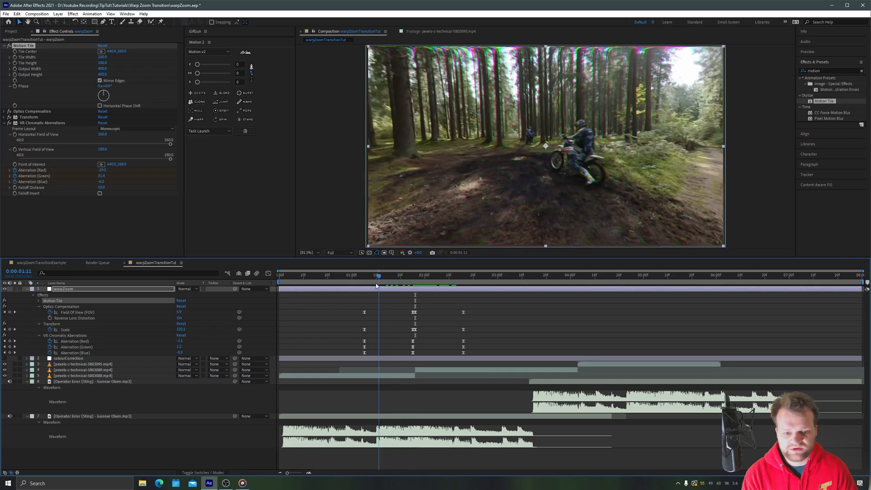
{"action": "key", "text": "space"}
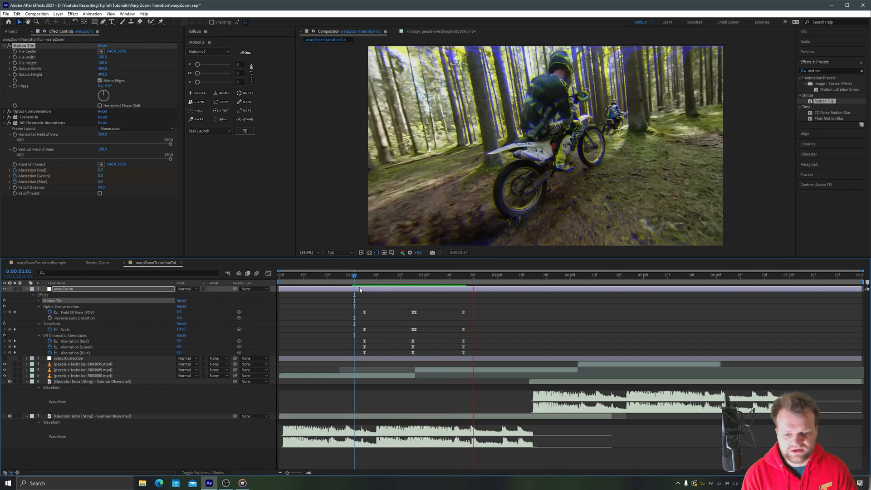
{"action": "key", "text": "space"}
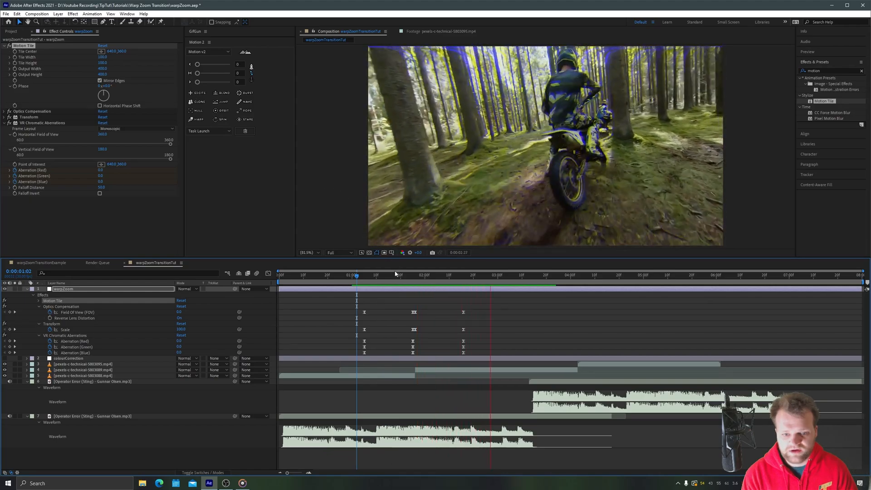
{"action": "left_click", "coordinate": [418, 274]}
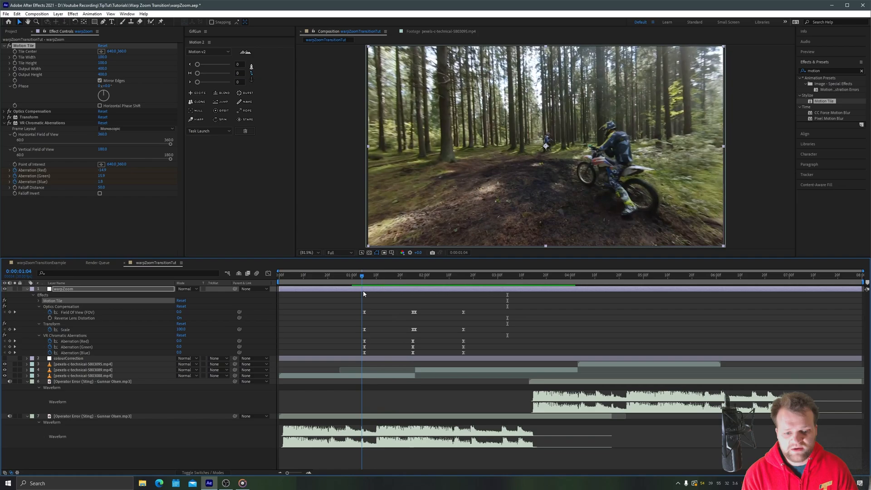
Select the pexels 5803089 clip and begin Rotation keyframes at the zoom's end.
{"action": "left_click", "coordinate": [82, 376]}
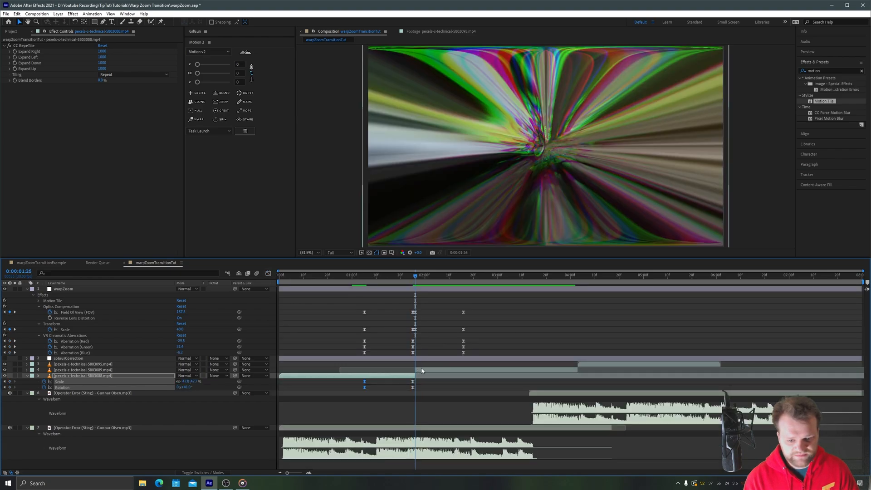
{"action": "left_click", "coordinate": [83, 369]}
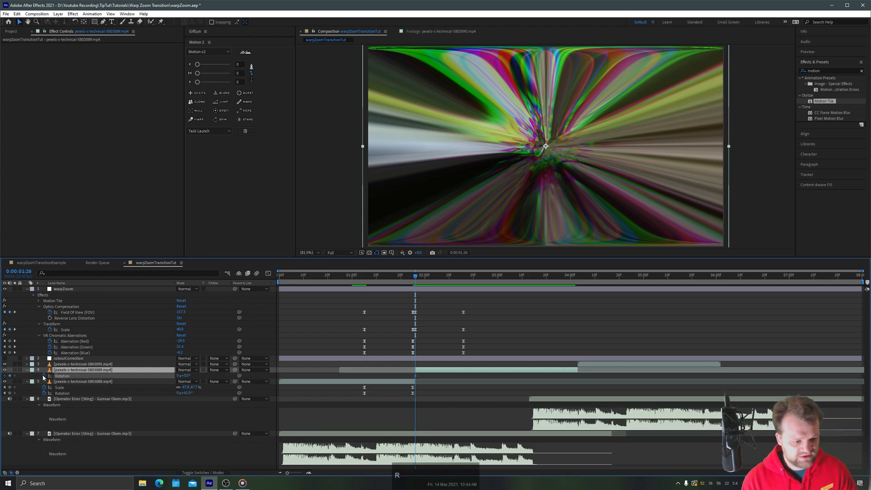
{"action": "left_click_drag", "start_coordinate": [415, 275], "coordinate": [438, 275]}
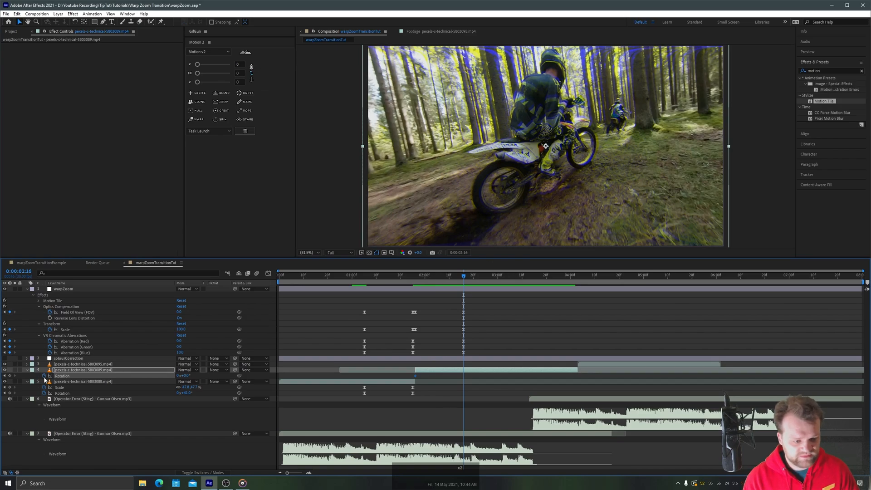
{"action": "left_click", "coordinate": [415, 274]}
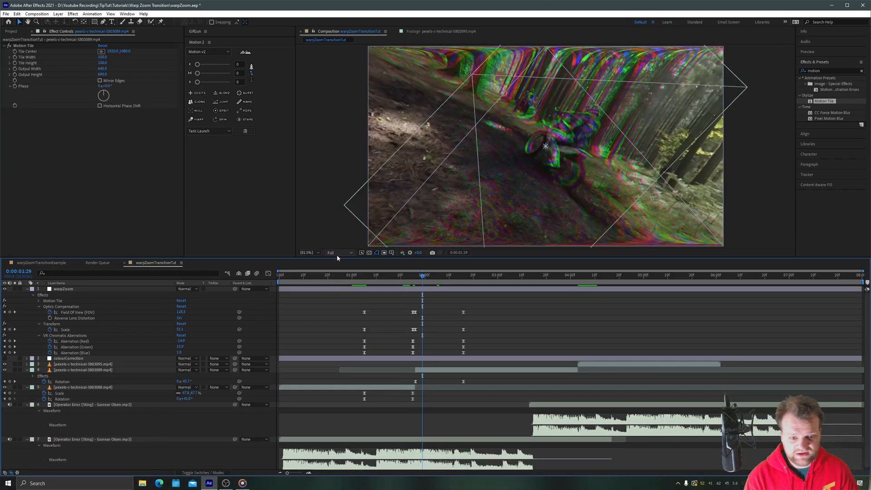
Lower preview resolution to Third and replay the composition from 0.
{"action": "left_click", "coordinate": [339, 253]}
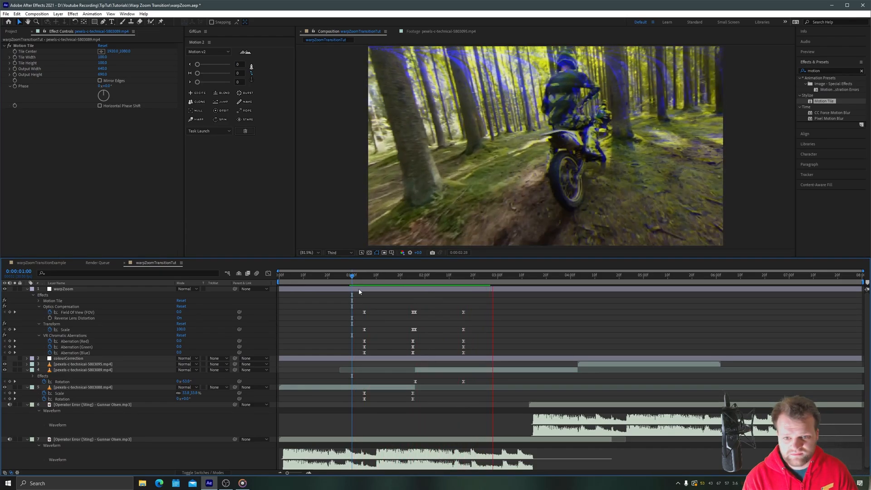
{"action": "key", "text": "space"}
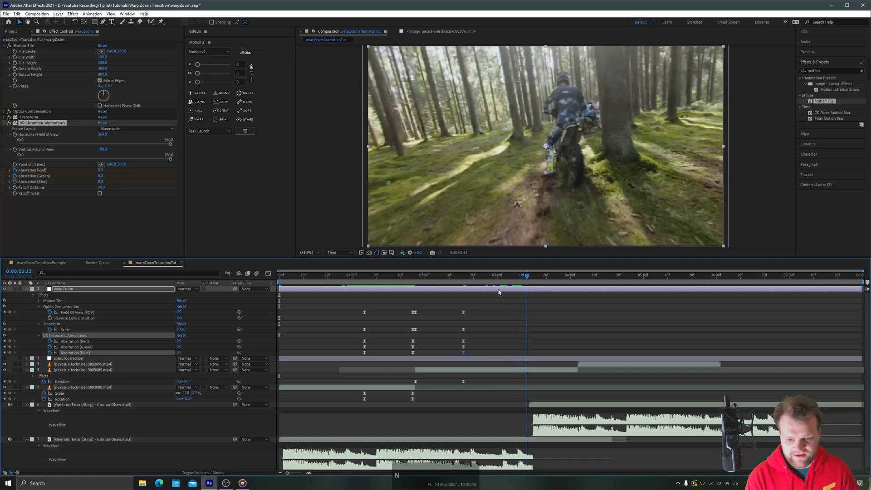
{"action": "left_click", "coordinate": [279, 274]}
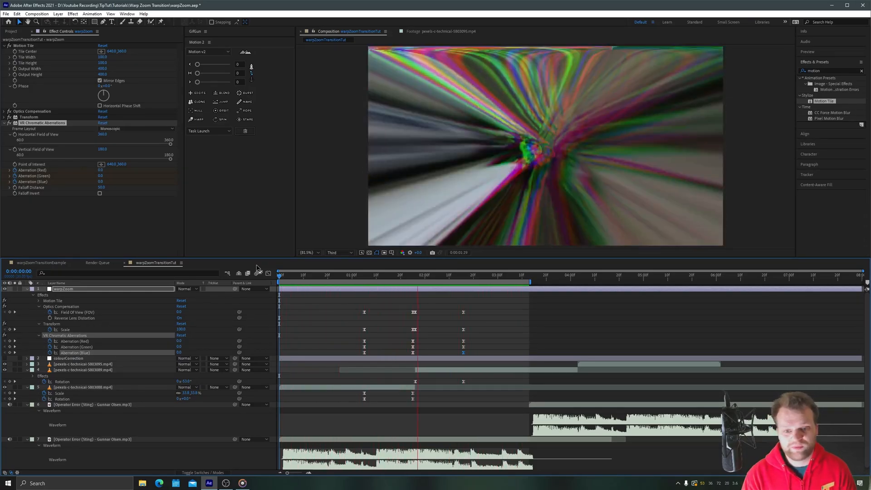
{"action": "key", "text": "space"}
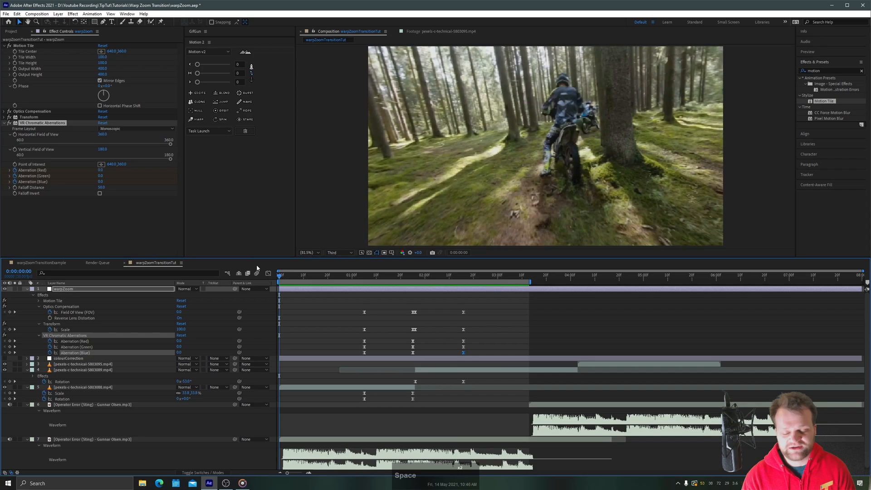